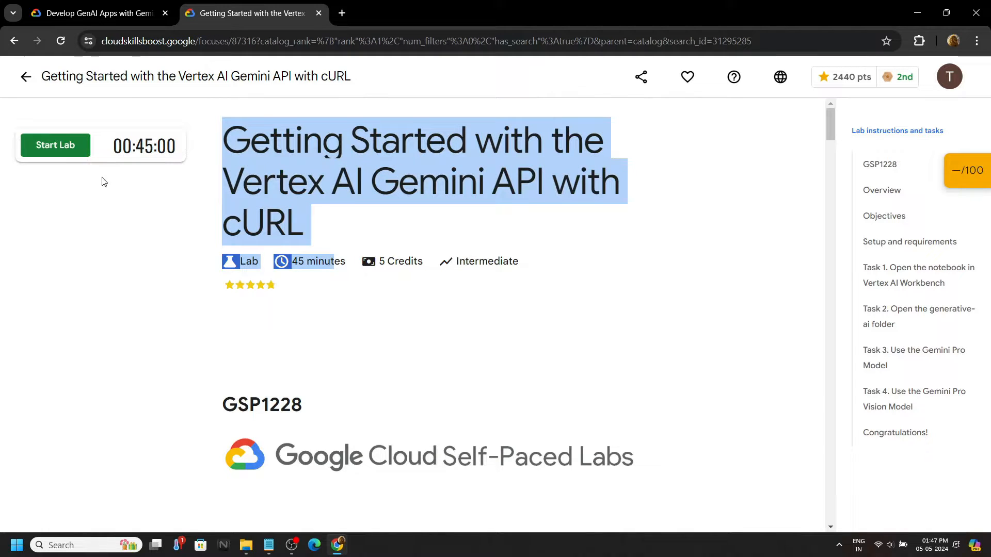
Step: Start the lab and sign in to the Cloud console with the lab's copied username and password
left_click(54, 144)
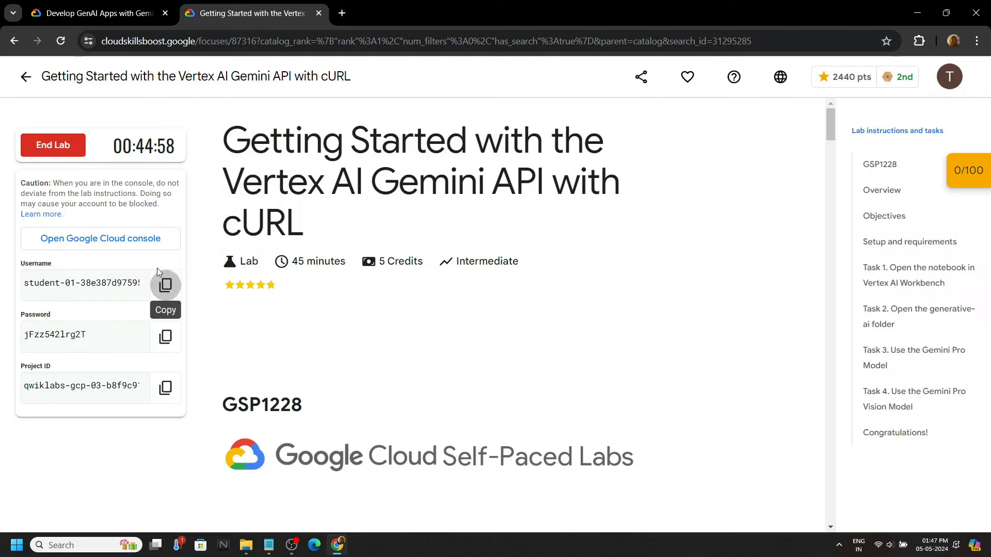
left_click(100, 238)
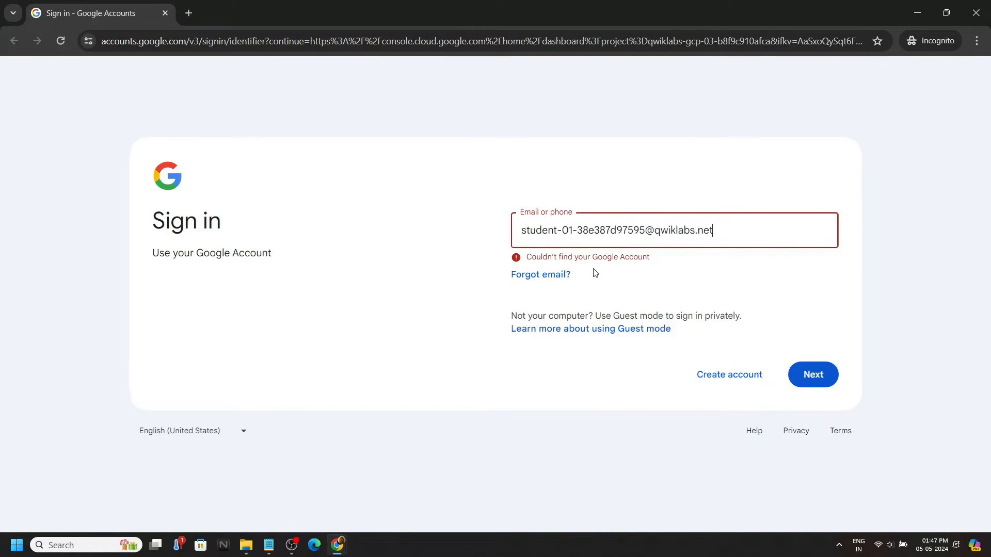
left_click(812, 374)
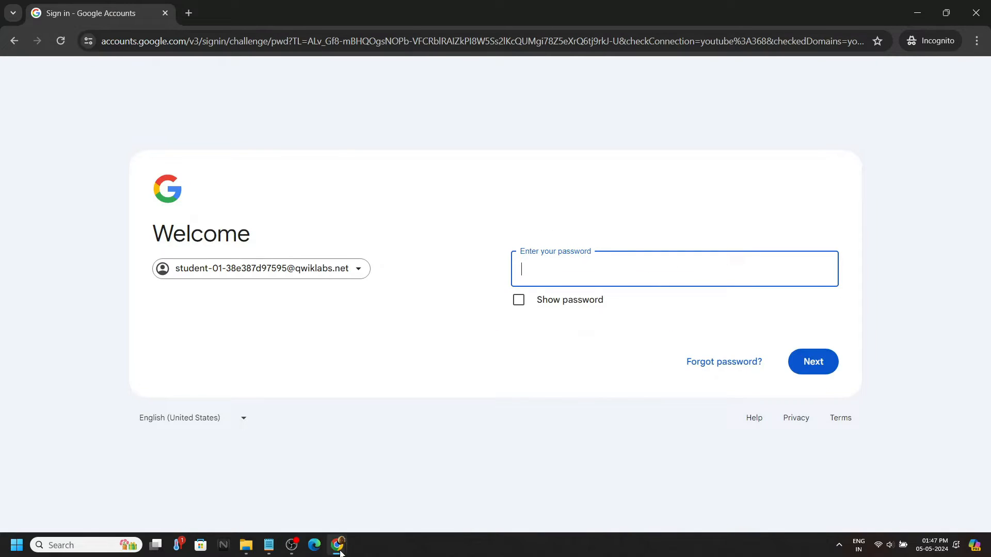
left_click(252, 12)
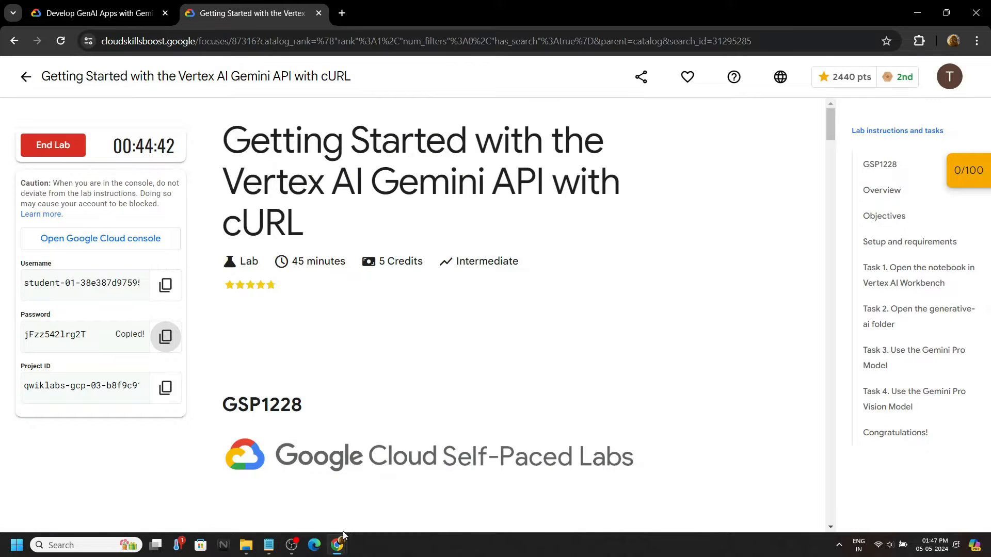
left_click(100, 238)
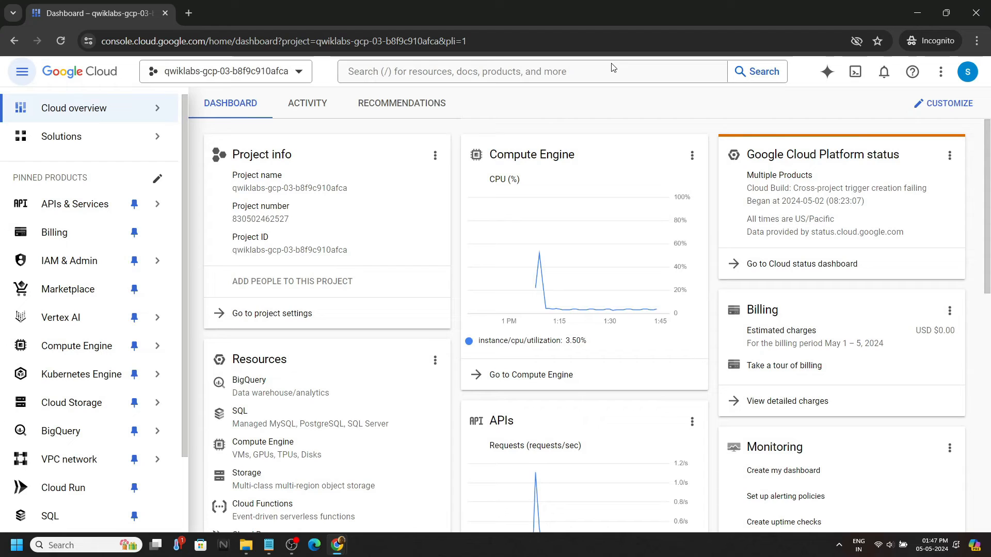
Step: Find Vertex AI by searching 'vertex' and launch JupyterLab for the generative-ai-jupyterlab user-managed notebook
type("ver")
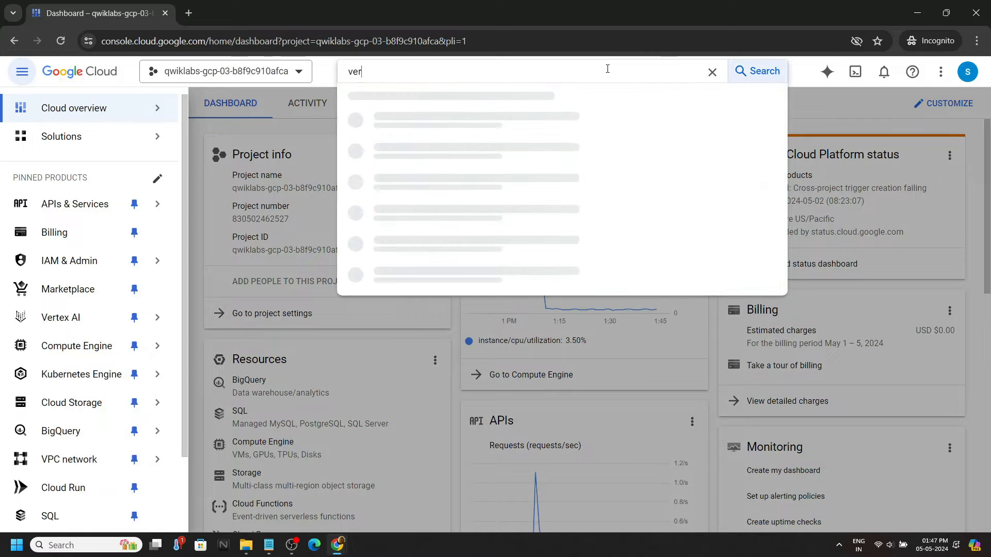
type("tex")
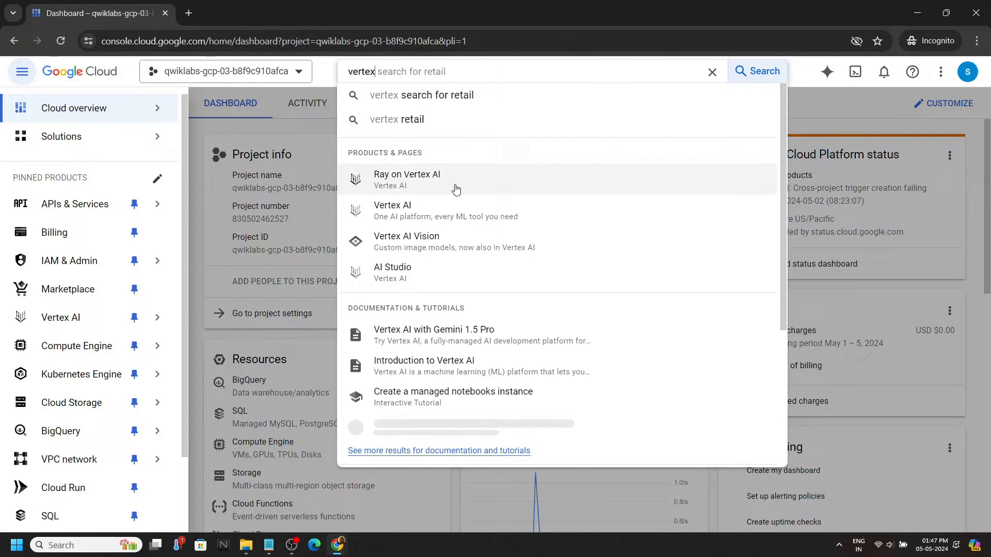
left_click(392, 211)
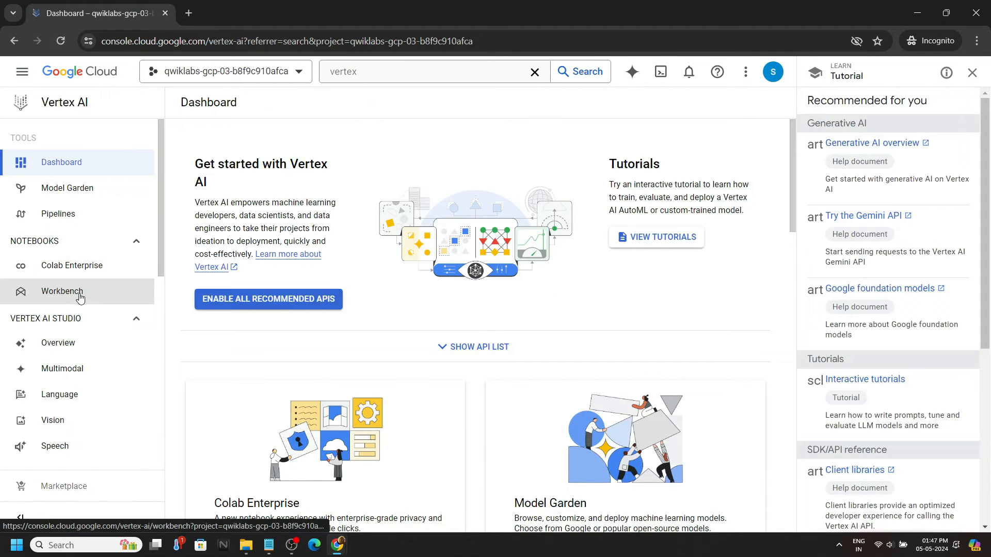
left_click(61, 291)
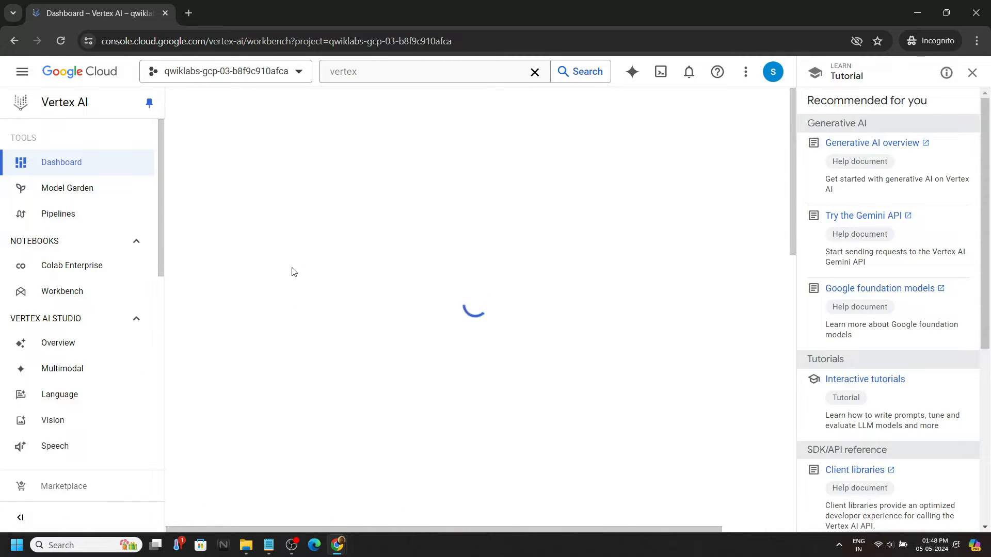
left_click(61, 292)
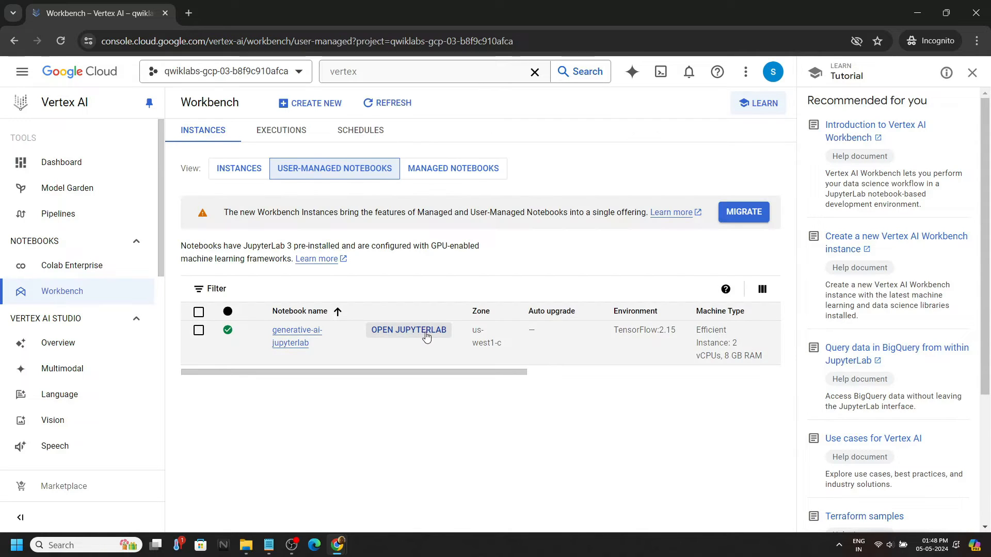
left_click(408, 329)
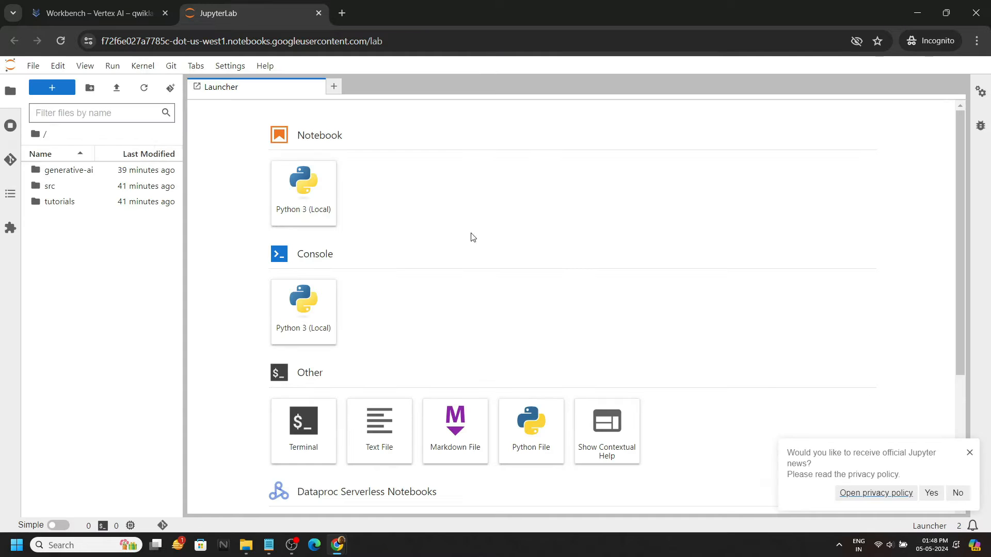
Step: Browse generative-ai > gemini > getting-started and open intro_gemini_curl.ipynb
left_click(68, 169)
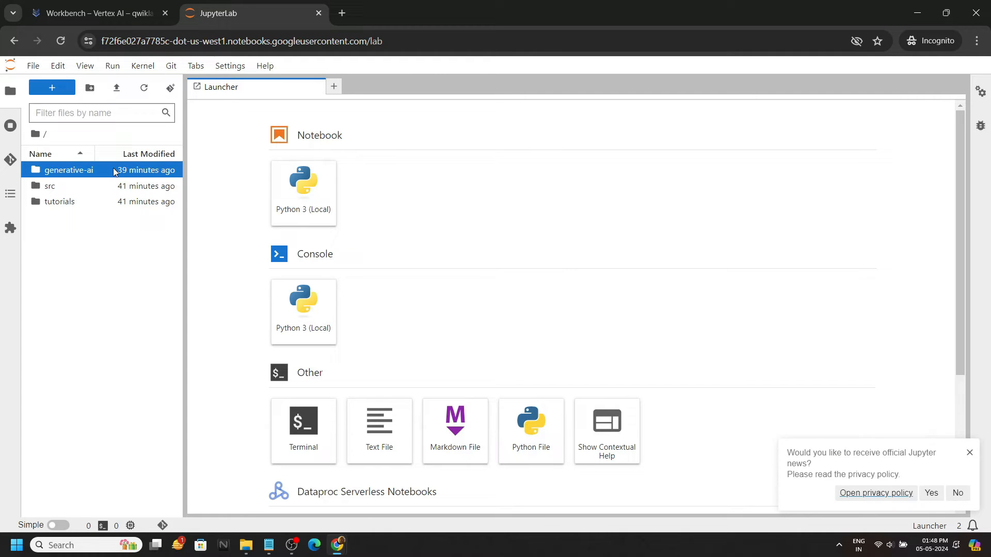
double_click(69, 169)
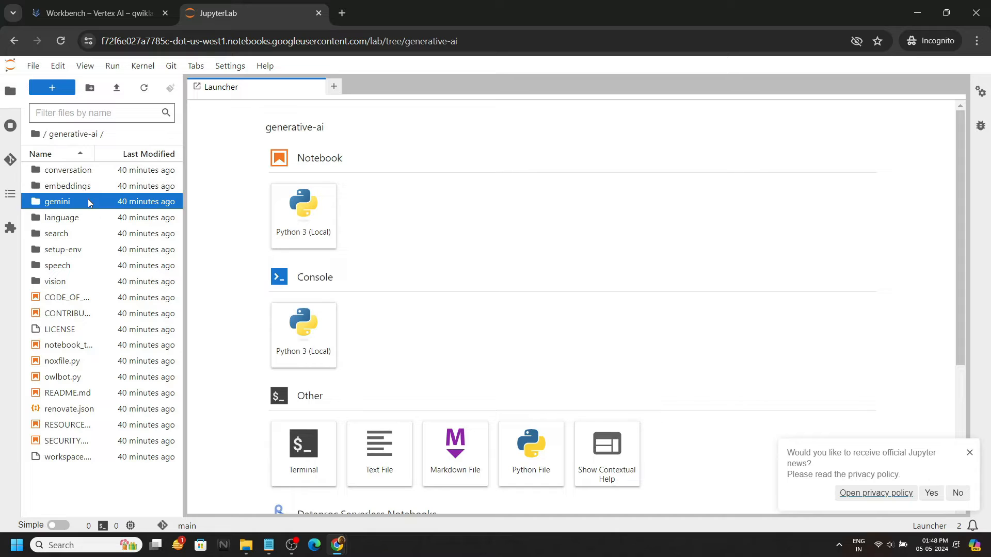
double_click(56, 201)
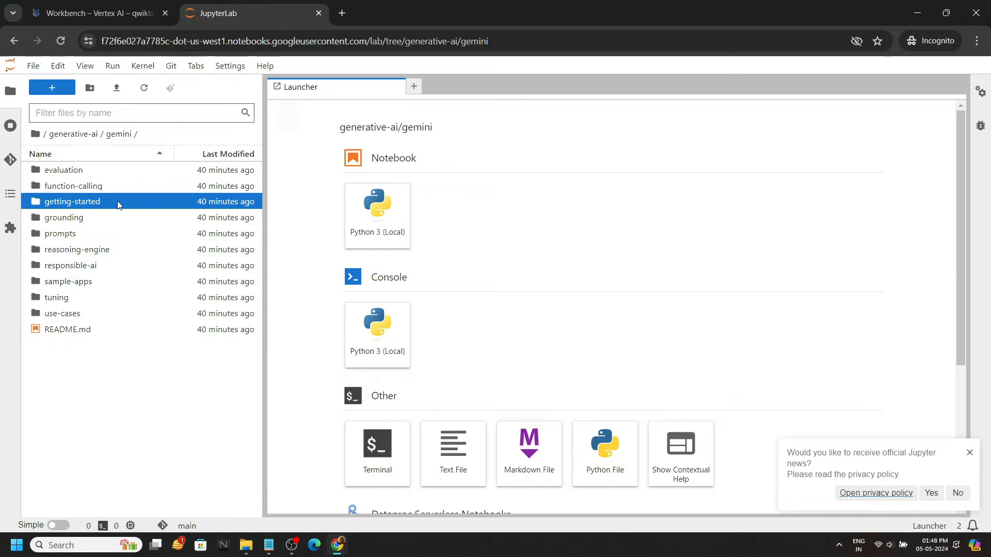
double_click(72, 201)
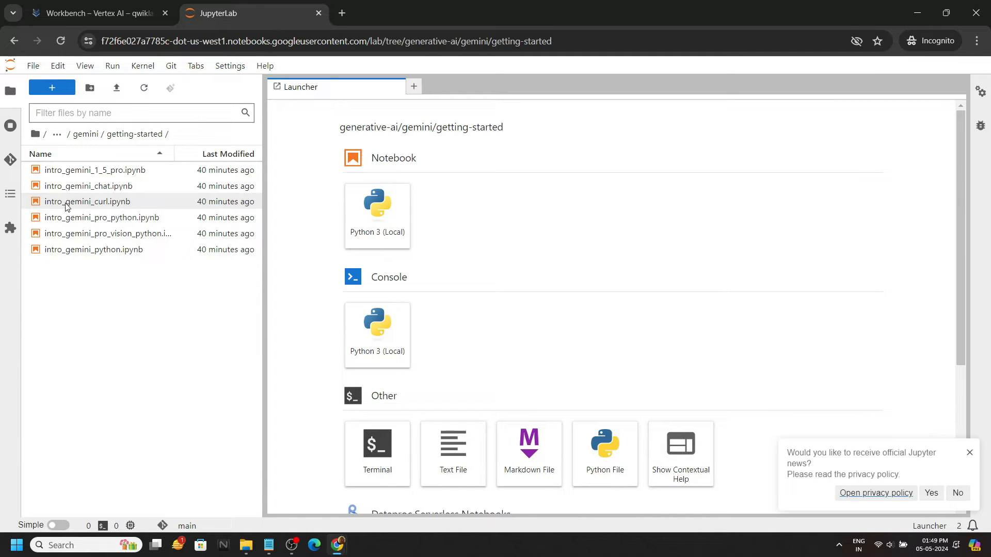
left_click(87, 201)
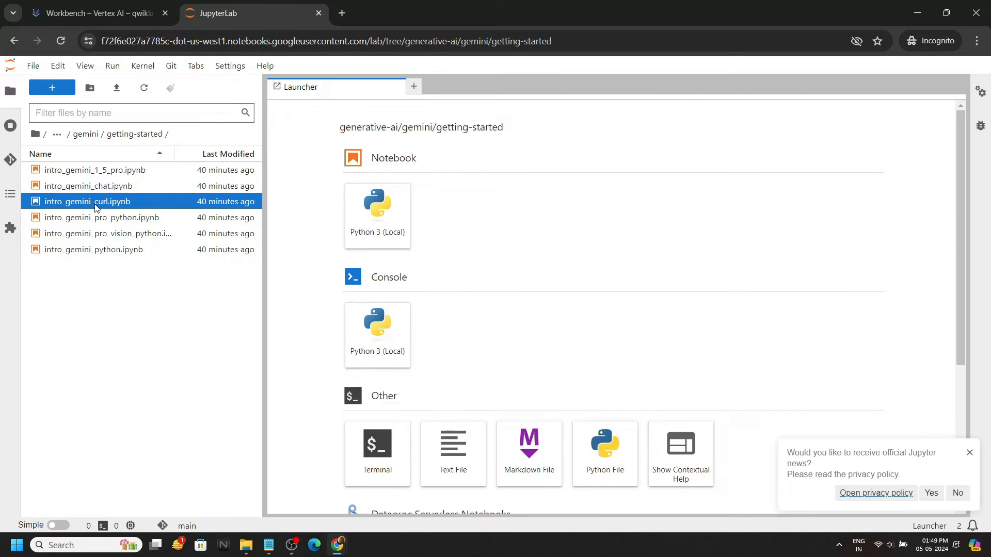
double_click(87, 200)
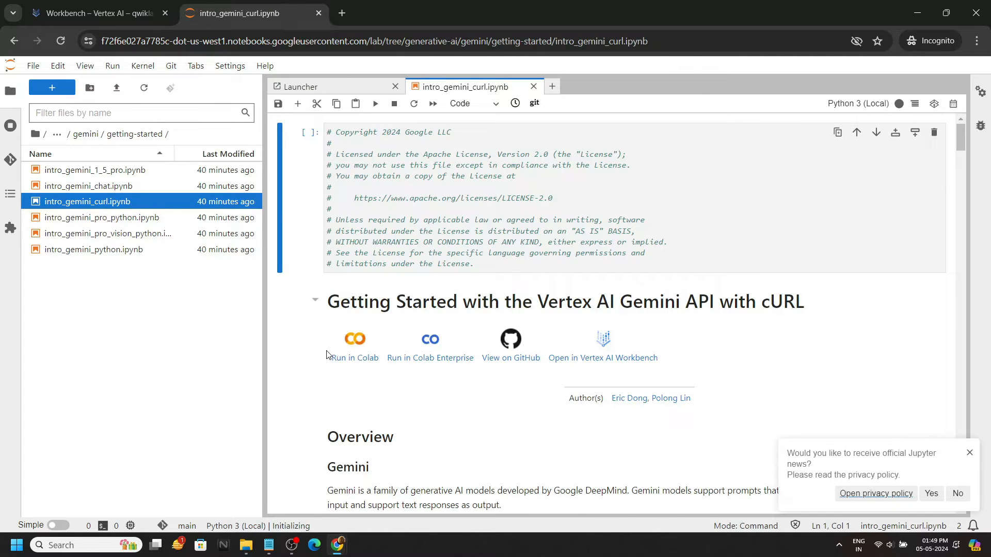
Step: Replace the PROJECT_ID and LOCATION placeholders with the lab's project ID and us-west1
scroll("down", 3)
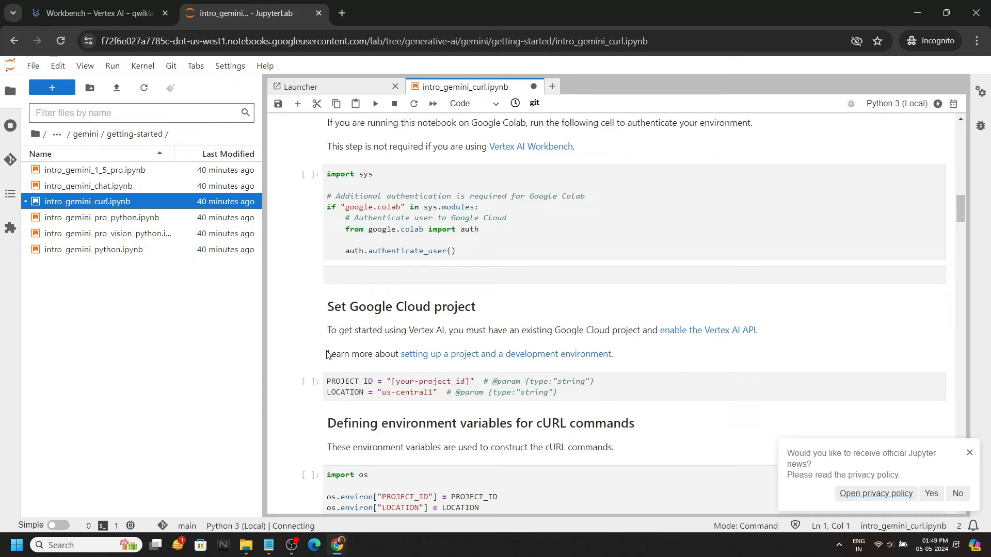
scroll("up", 3)
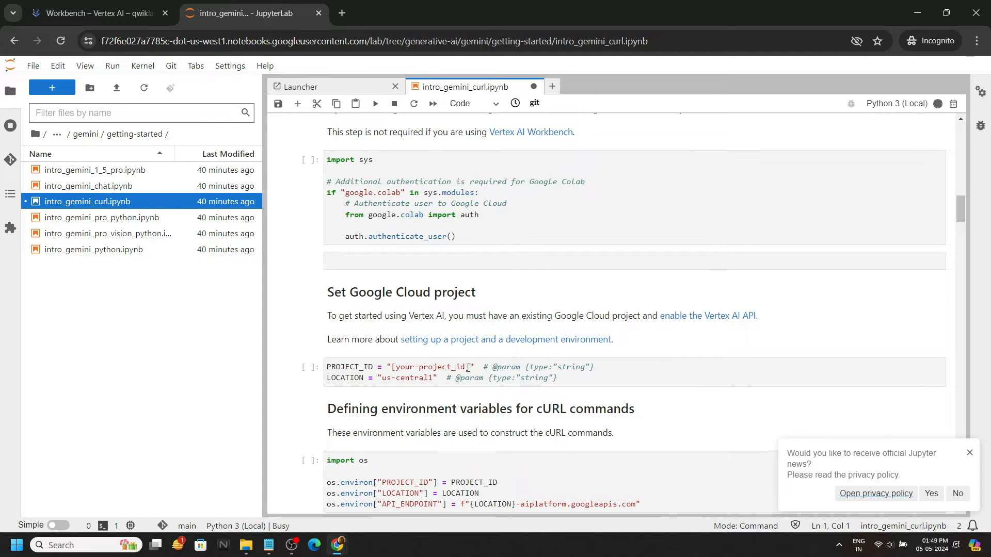
mouse_move(338, 545)
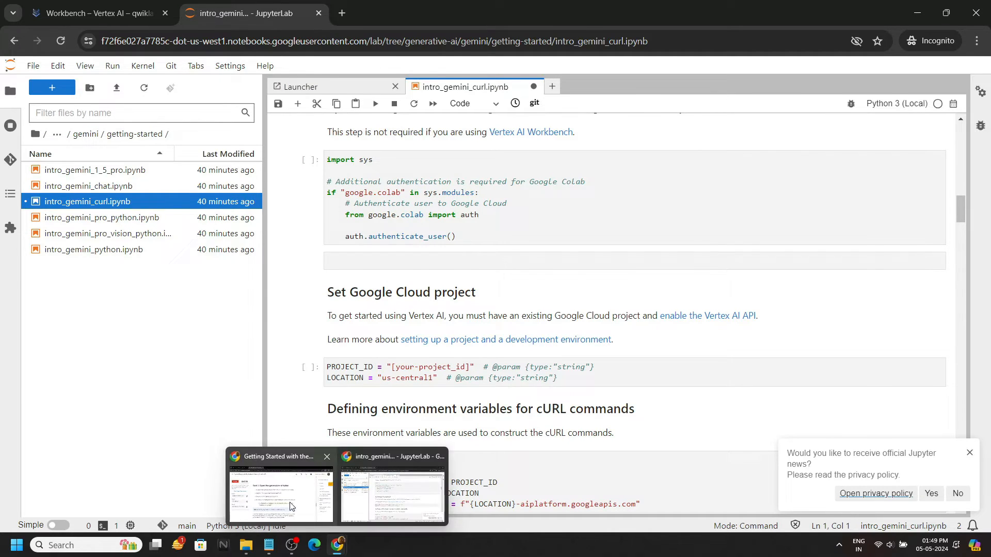
left_click(280, 496)
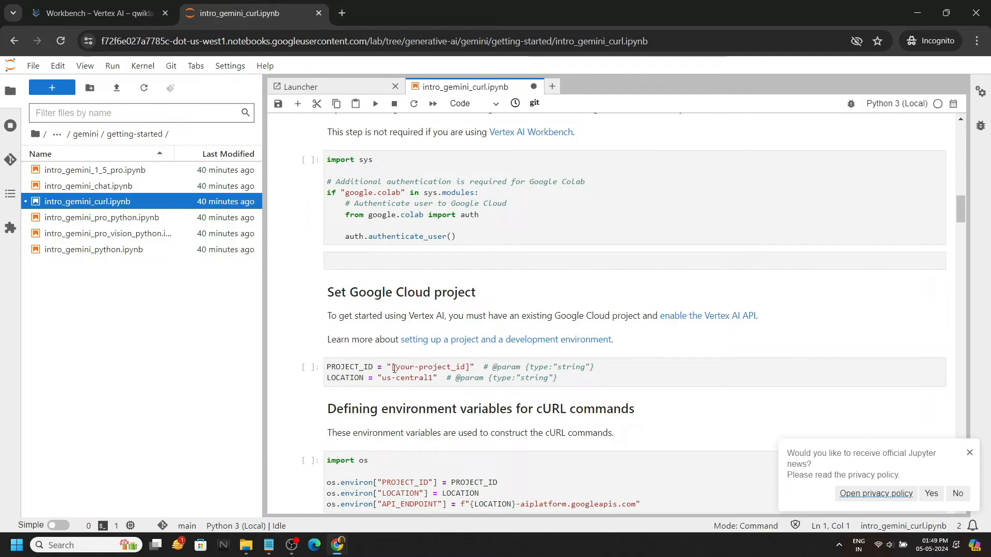
double_click(430, 367)
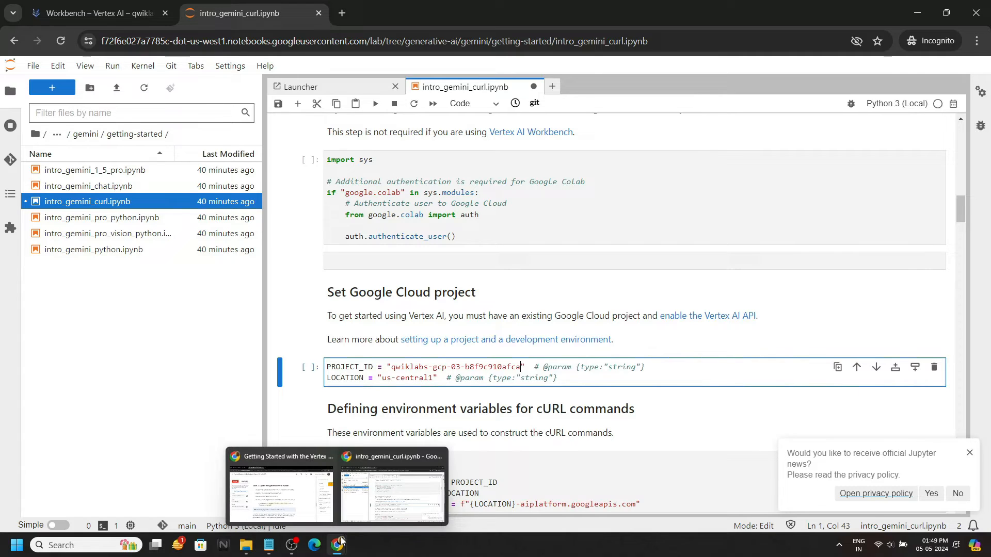
left_click(279, 496)
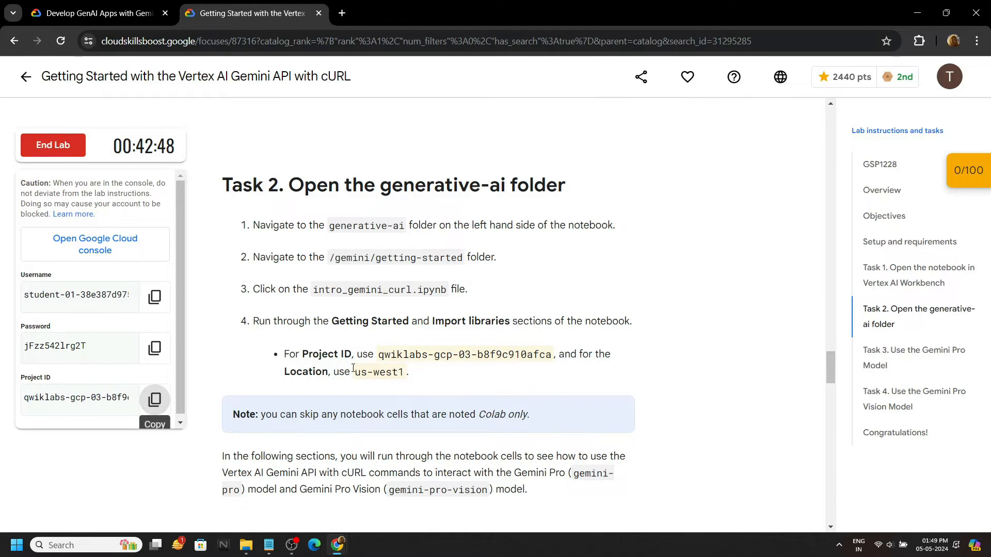
double_click(378, 371)
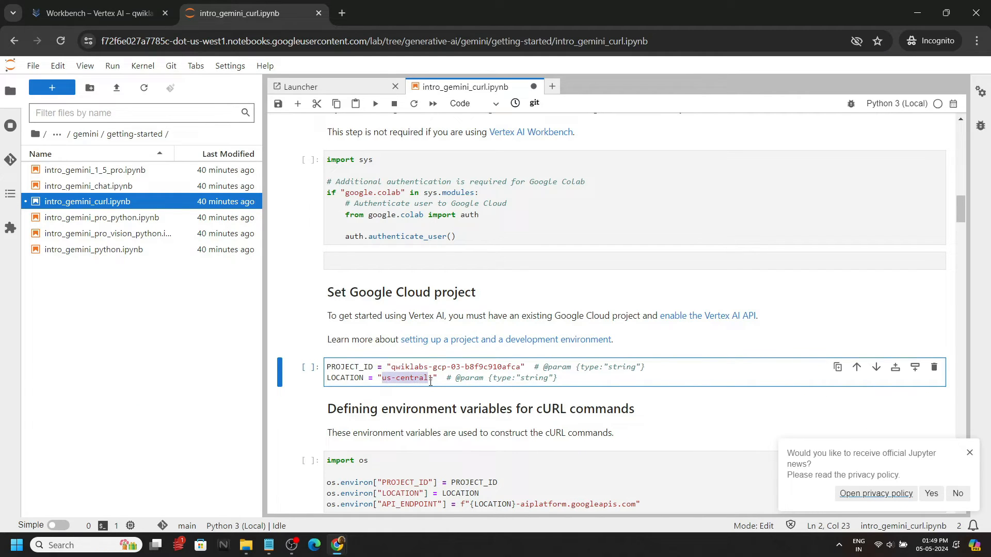
scroll("up", 3)
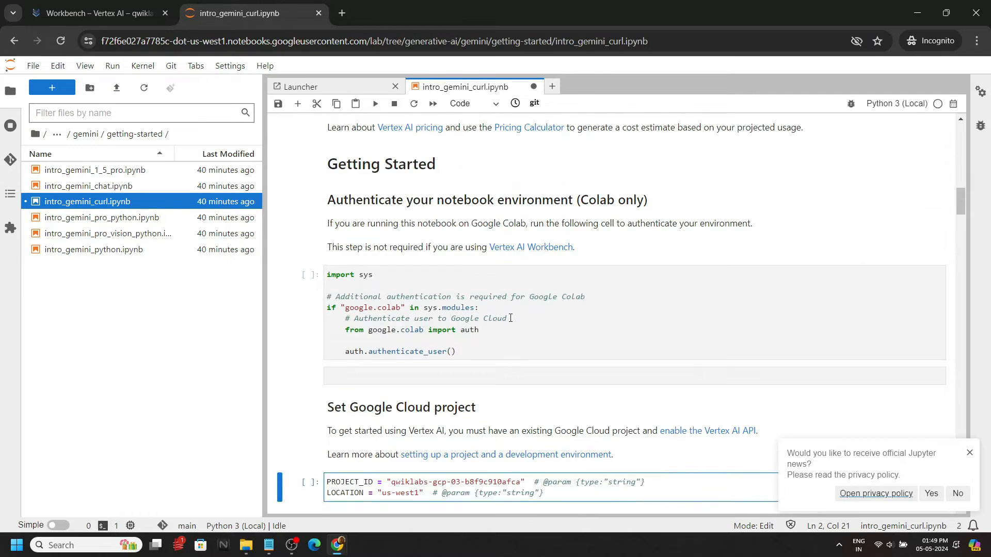
Step: Run each cell from Colab authentication through the Gemini text-generation cURL requests to the notebook's end
left_click(374, 103)
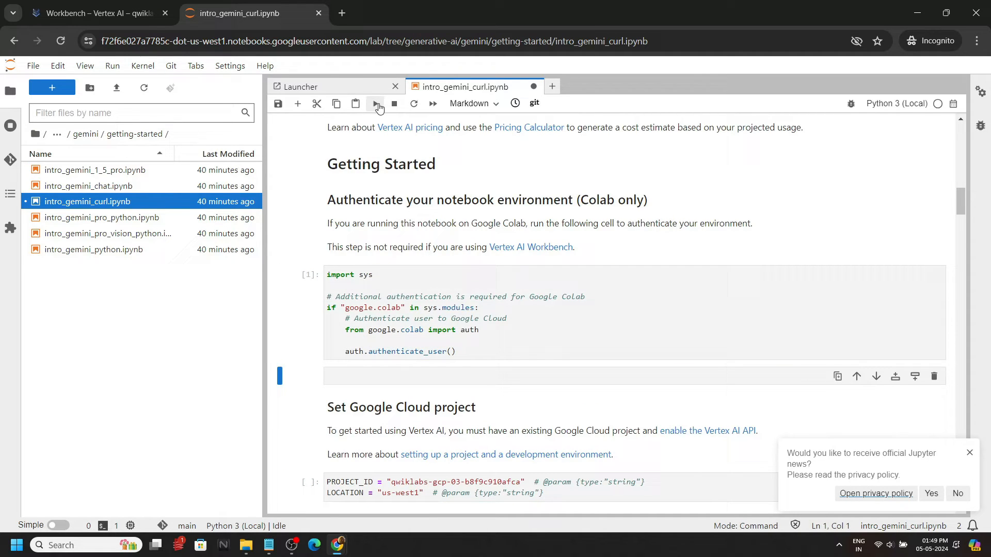
left_click(374, 103)
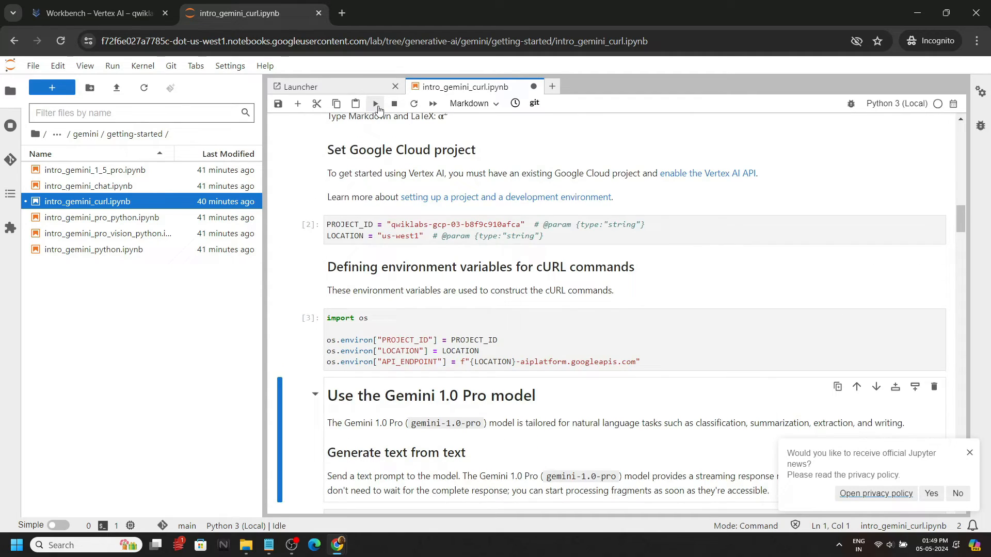
left_click(374, 103)
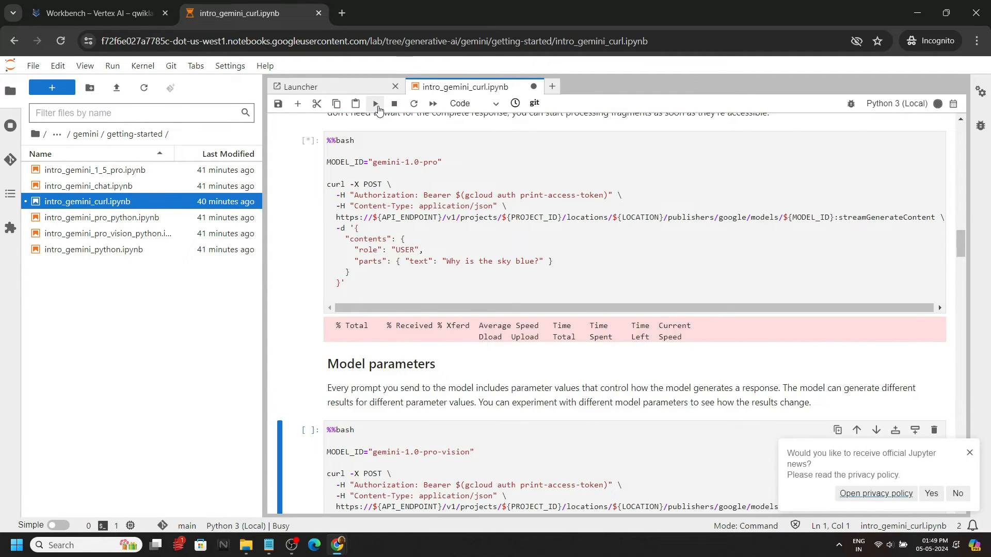
scroll("down", 3)
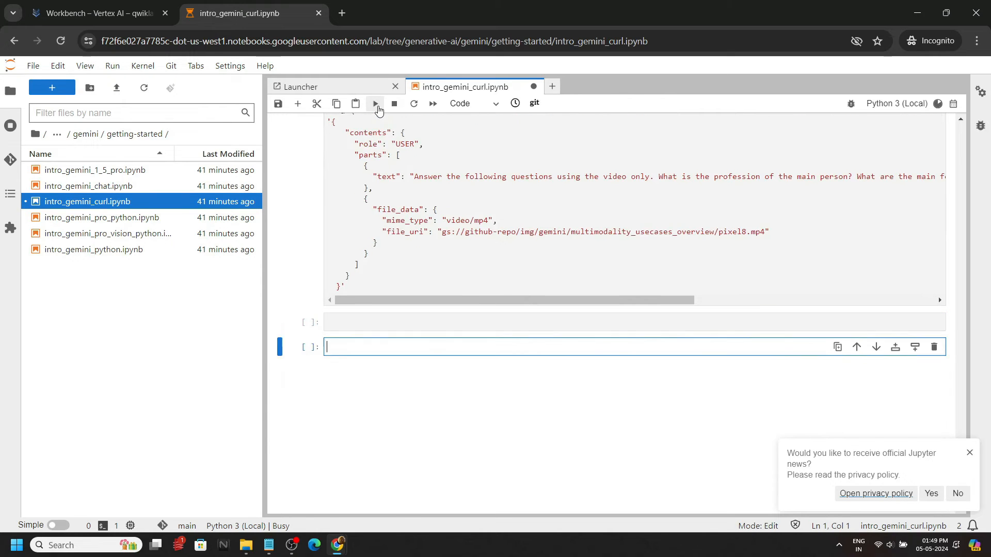
left_click(374, 104)
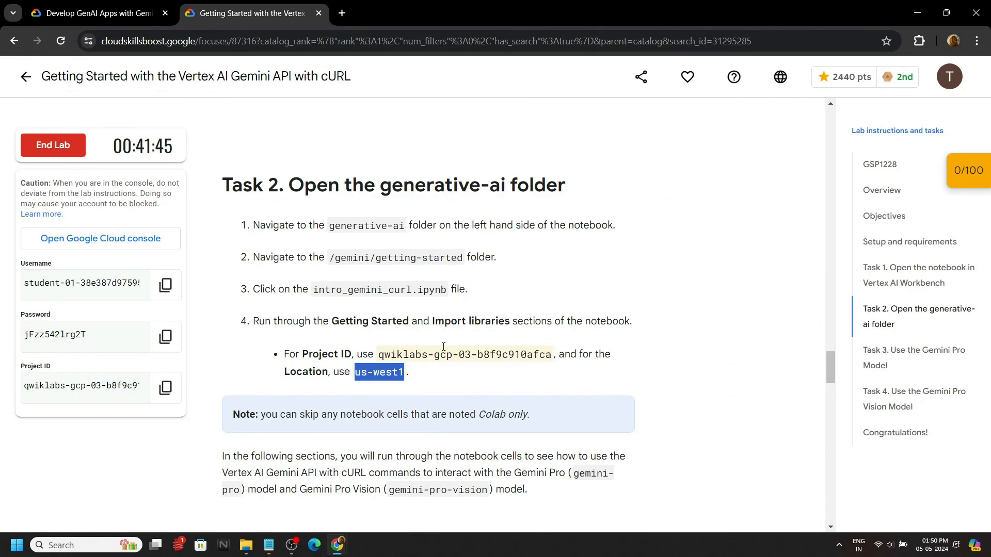
Step: Scroll through the lab page to review the Task 3 progress checks and 20/100 score
scroll("down", 3)
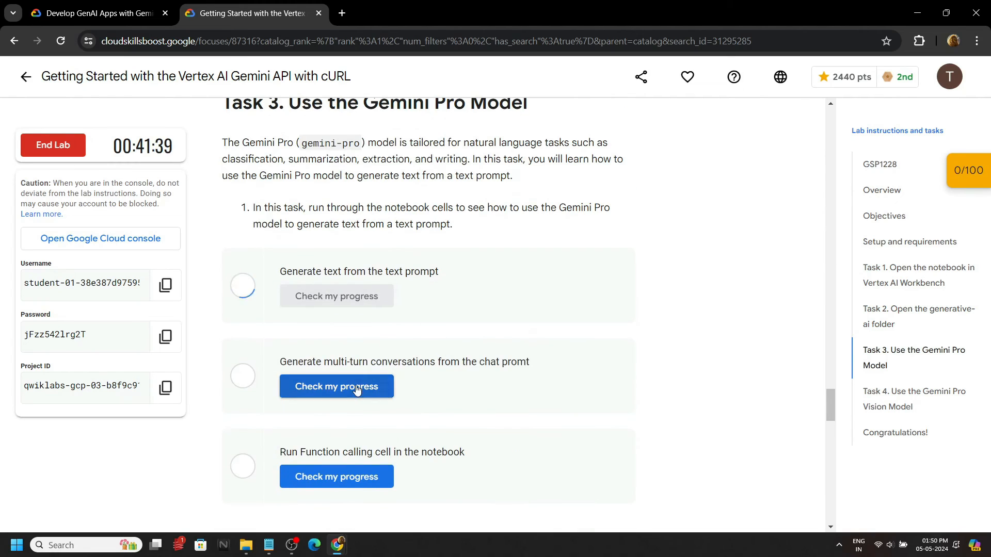
scroll("up", 3)
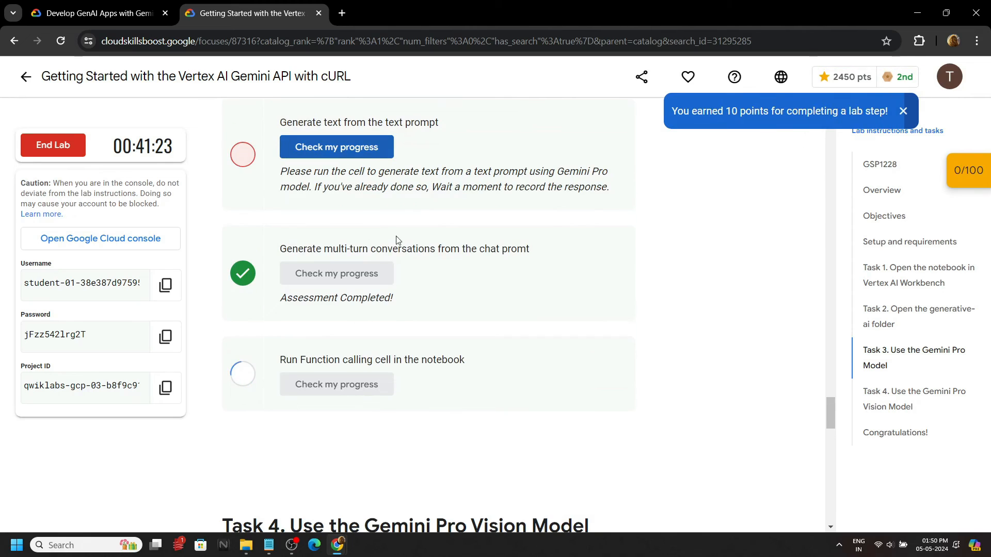
scroll("up", 3)
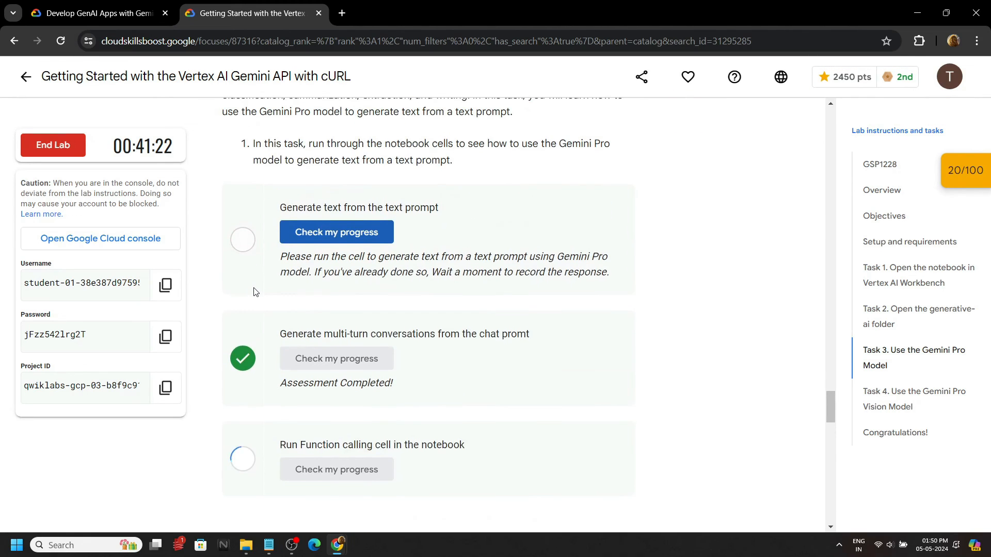
scroll("down", 3)
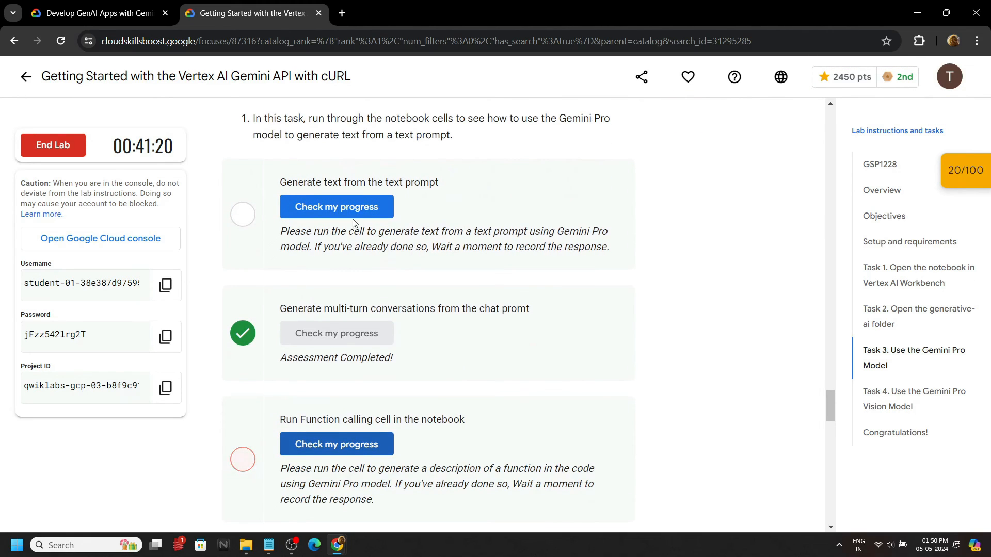